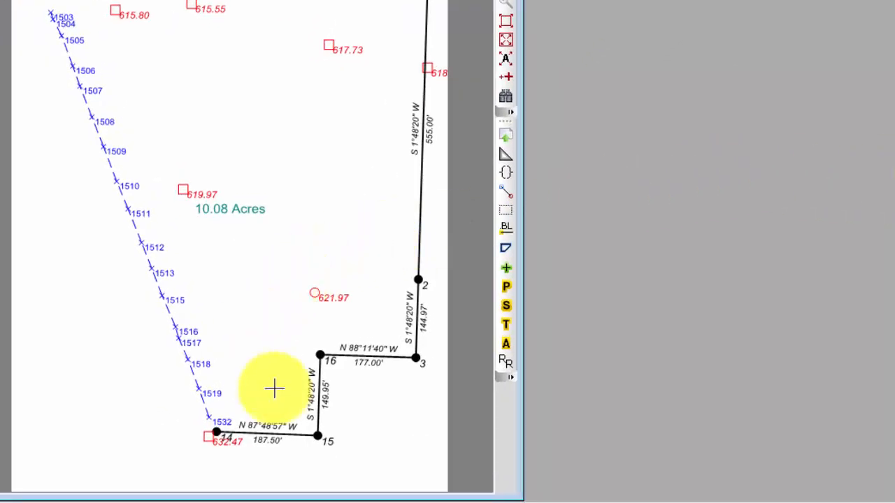
mouse_move(213, 402)
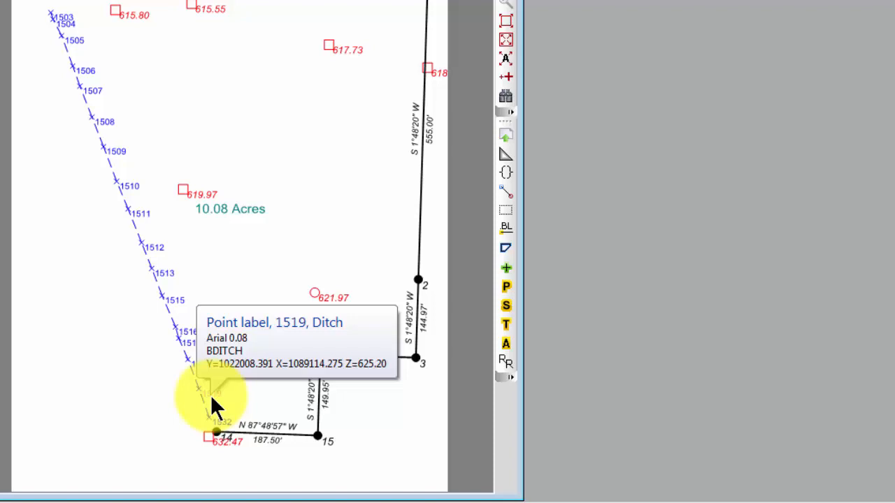
Step: Open the Ditch point's context menu and expand COGO to reach Fit Horizontal Line
right_click(216, 406)
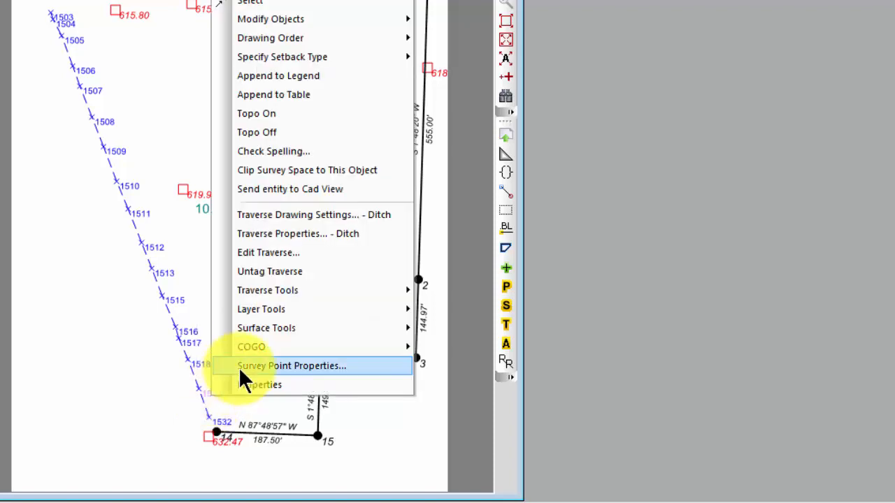
left_click(251, 346)
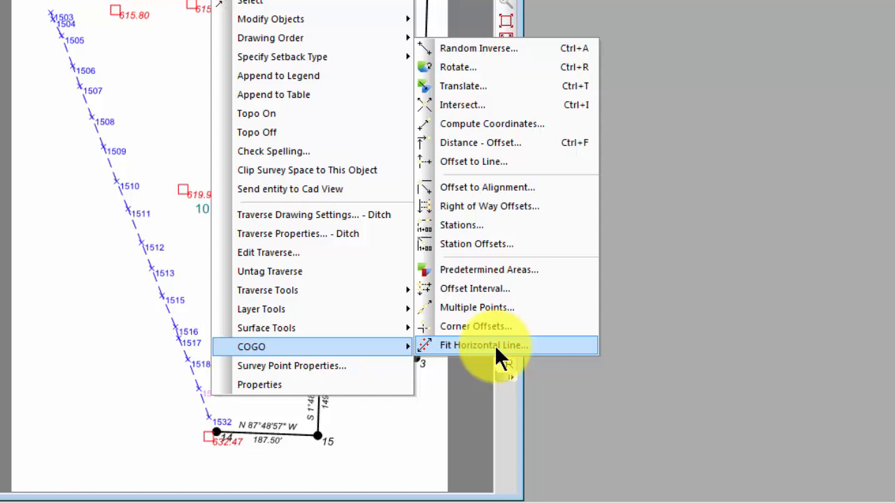
Step: Fit a least-squares line to the whole Ditch traverse, giving end points 1532:1 and 1503:1
left_click(484, 345)
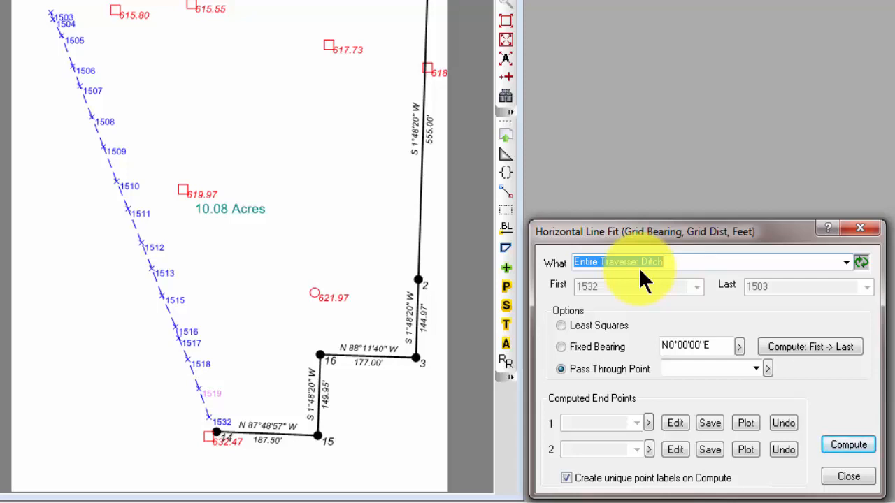
mouse_move(615, 307)
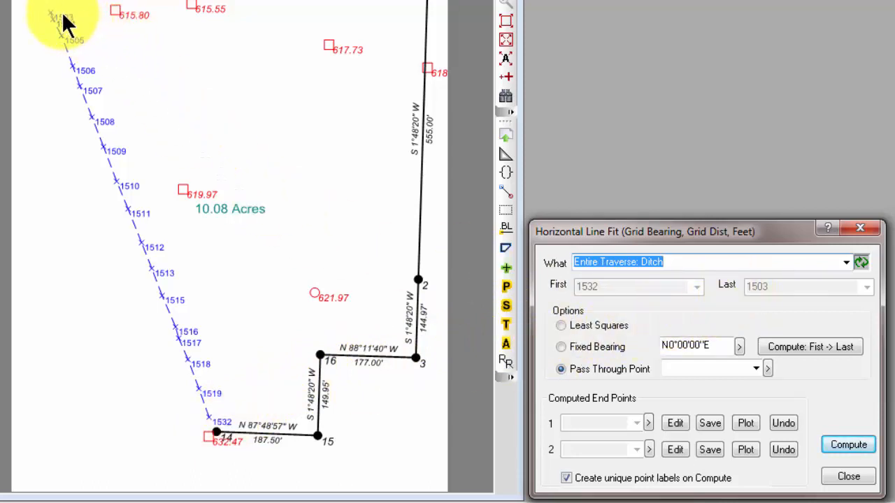
left_click(561, 326)
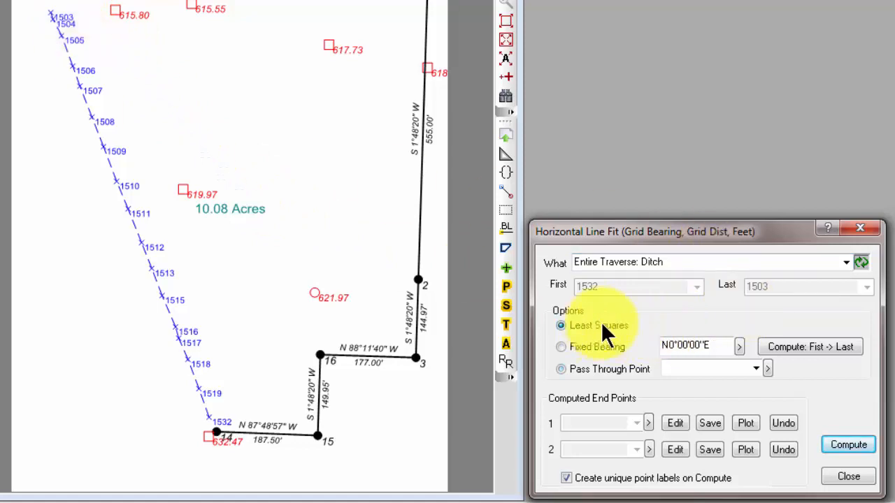
mouse_move(657, 311)
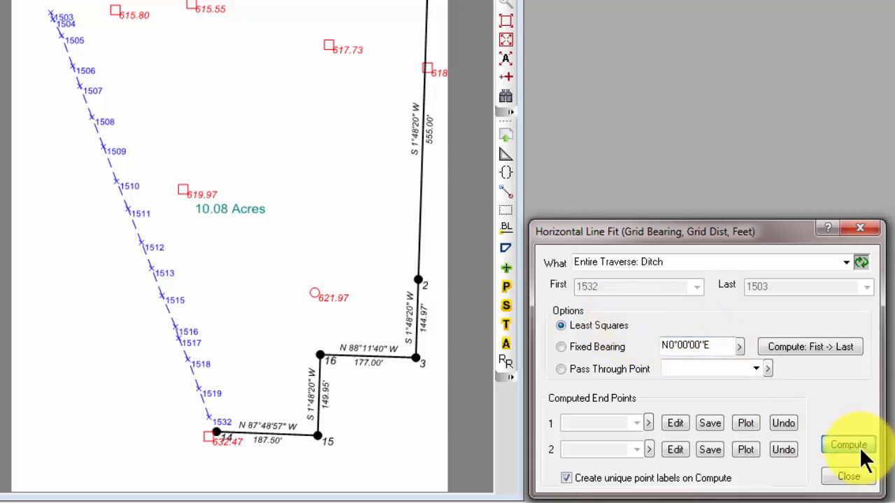
left_click(848, 445)
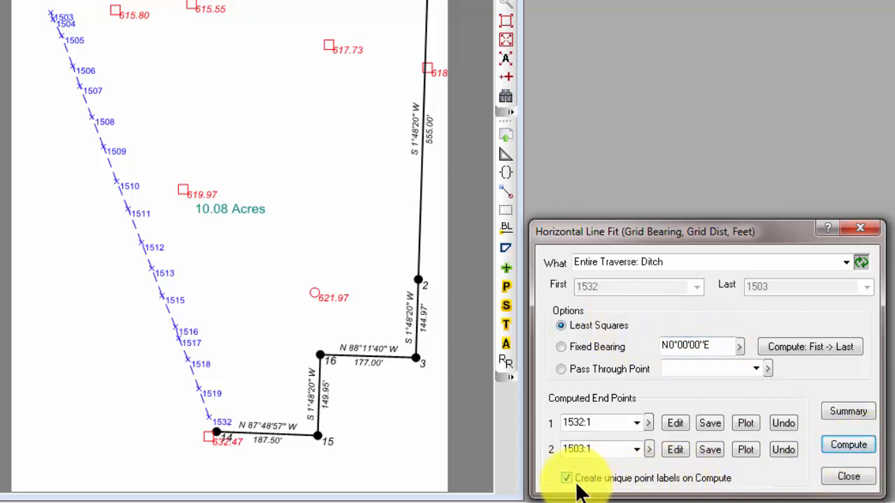
mouse_move(601, 490)
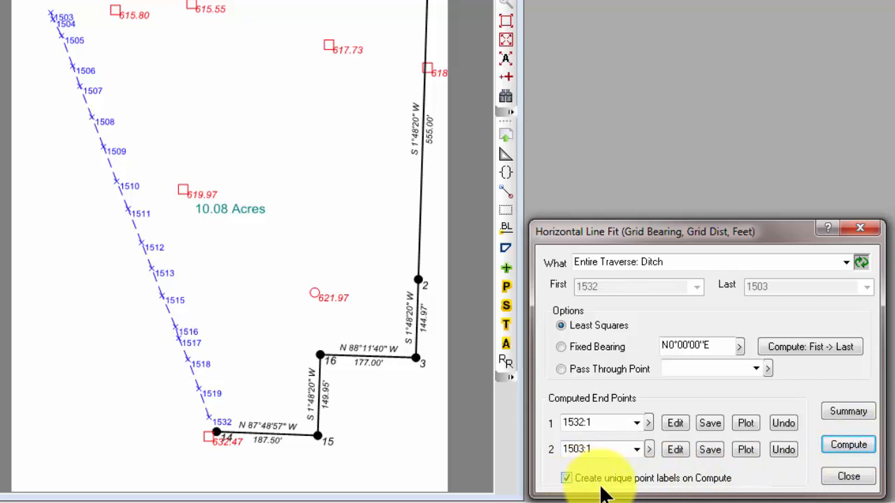
mouse_move(703, 489)
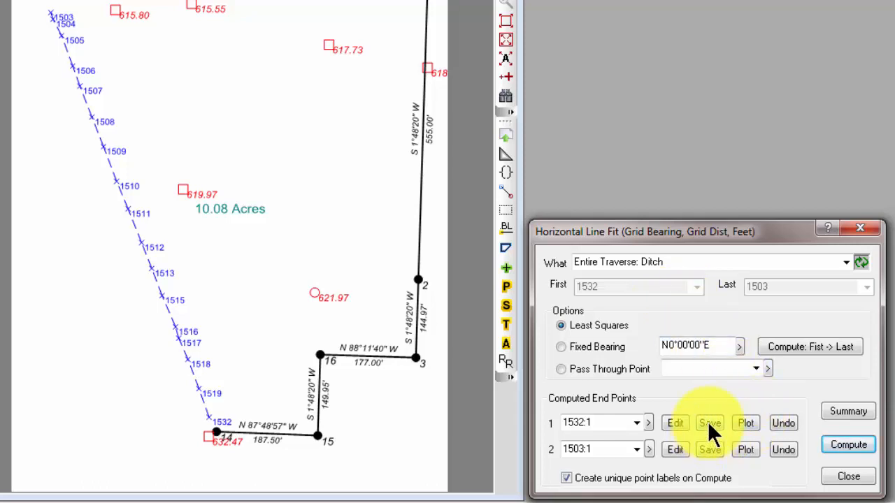
Step: Save computed end points 1532:1 and 1503:1 as survey points
left_click(709, 423)
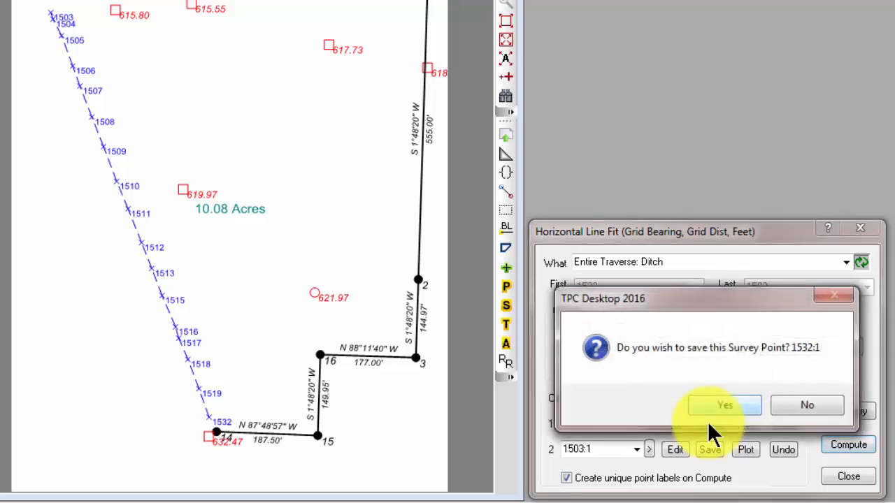
left_click(725, 405)
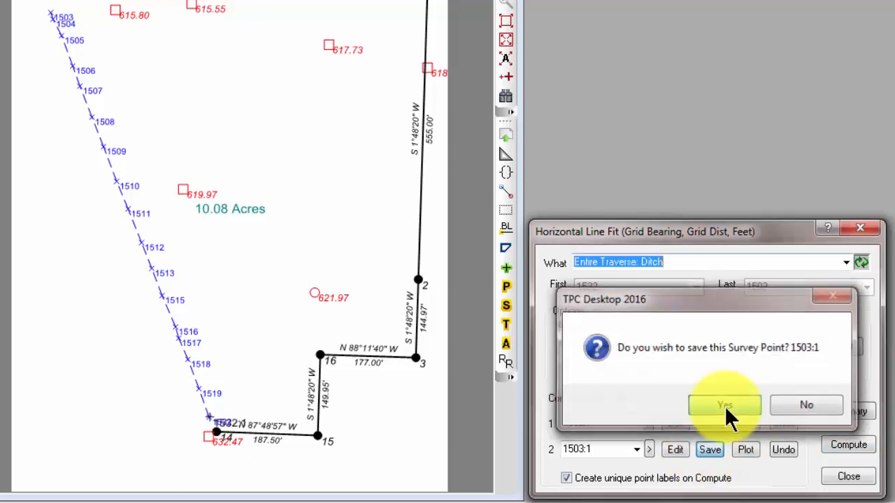
left_click(723, 406)
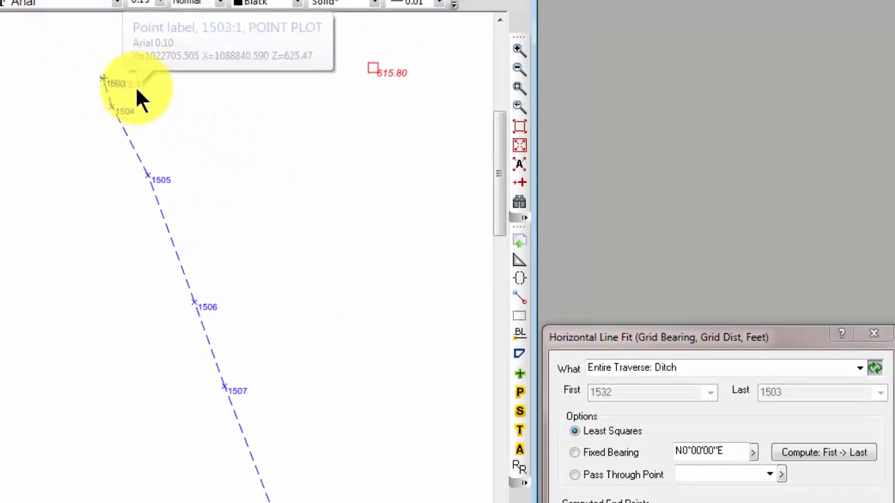
Step: Plot the 1532:1–1503:1 line with recalled Control Lines settings, coloured red
left_click(136, 84)
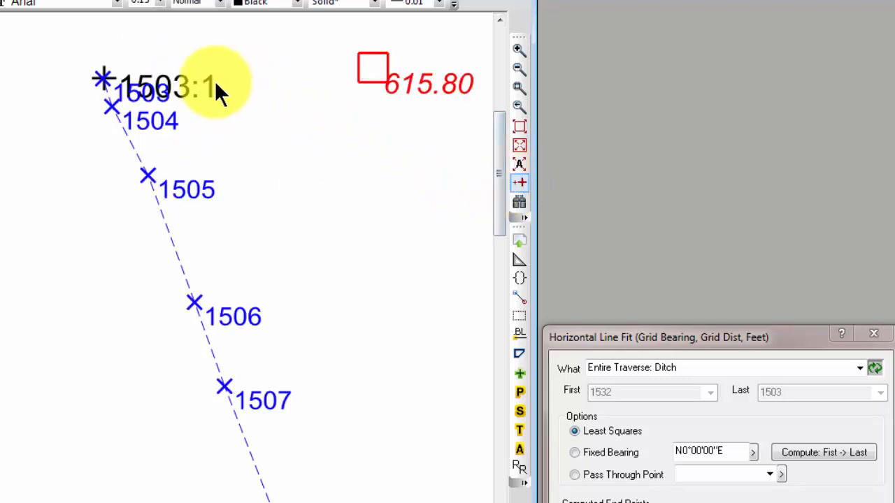
mouse_move(220, 88)
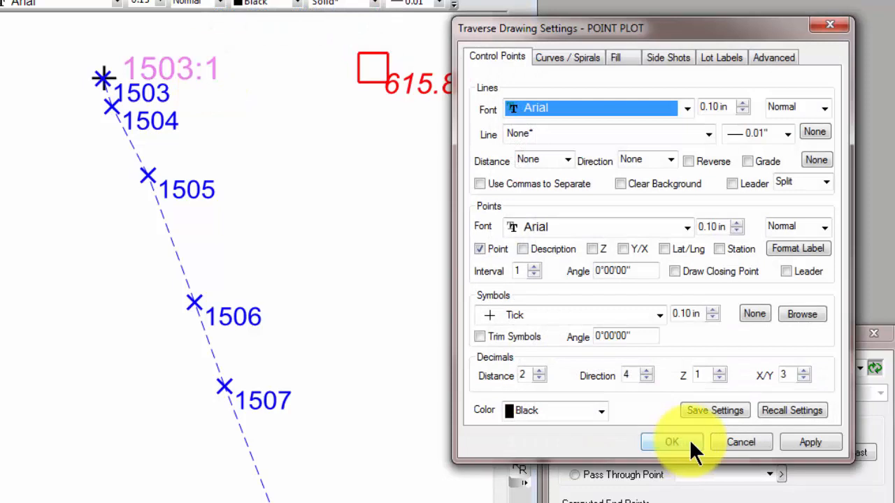
left_click(792, 411)
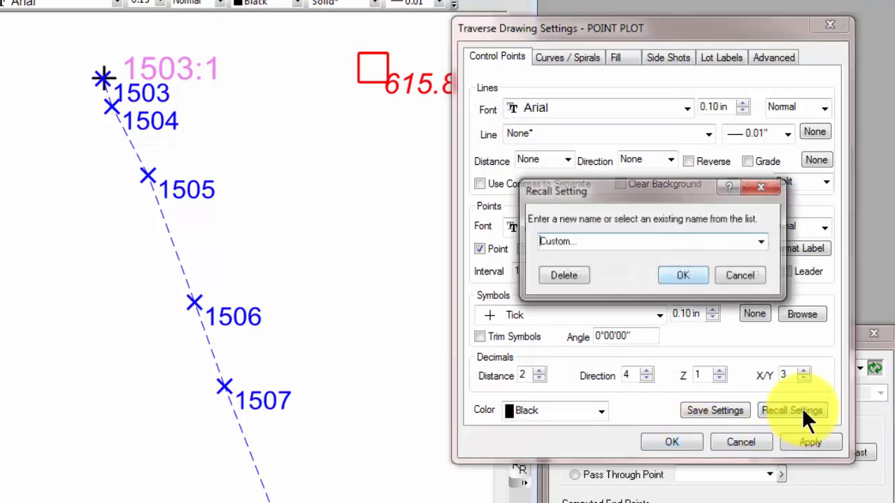
left_click(760, 241)
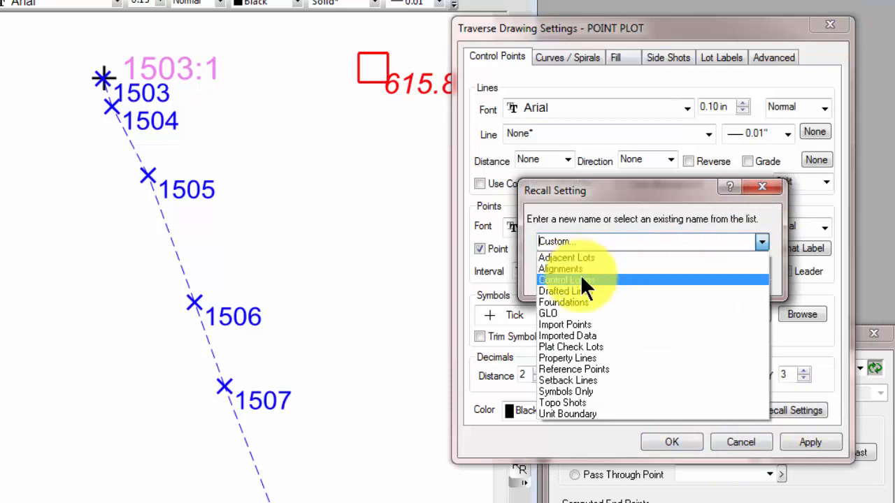
left_click(565, 281)
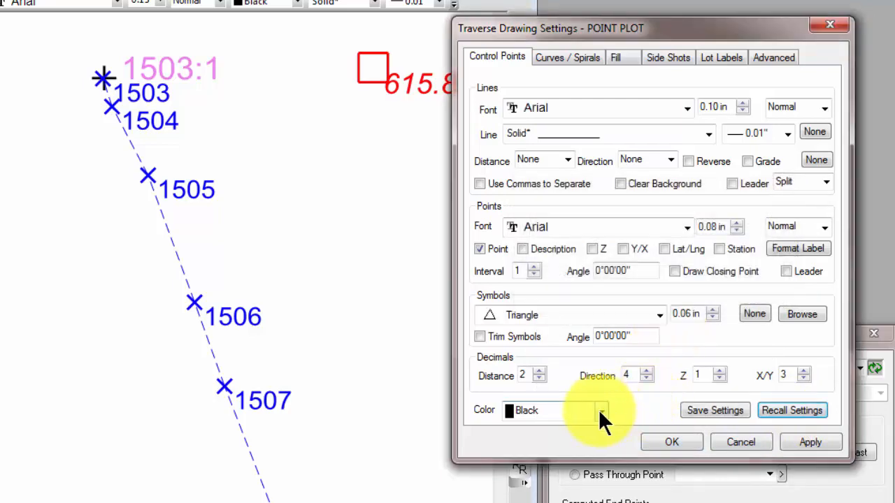
left_click(601, 410)
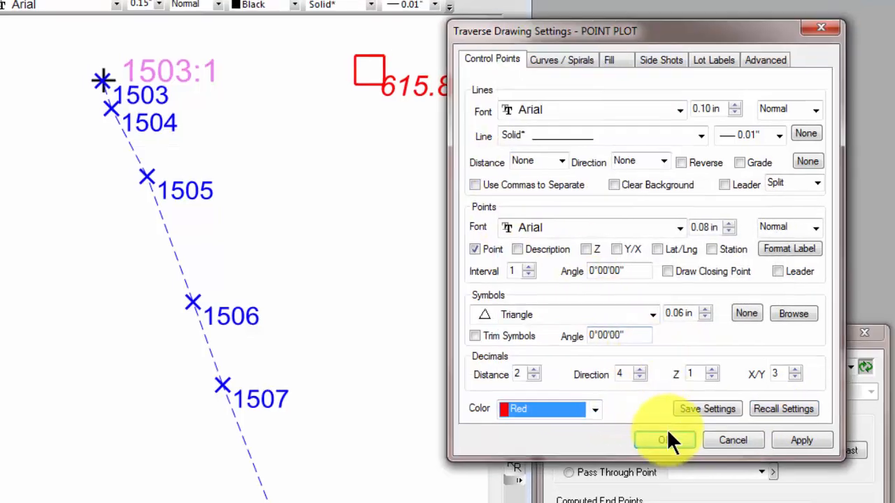
left_click(662, 440)
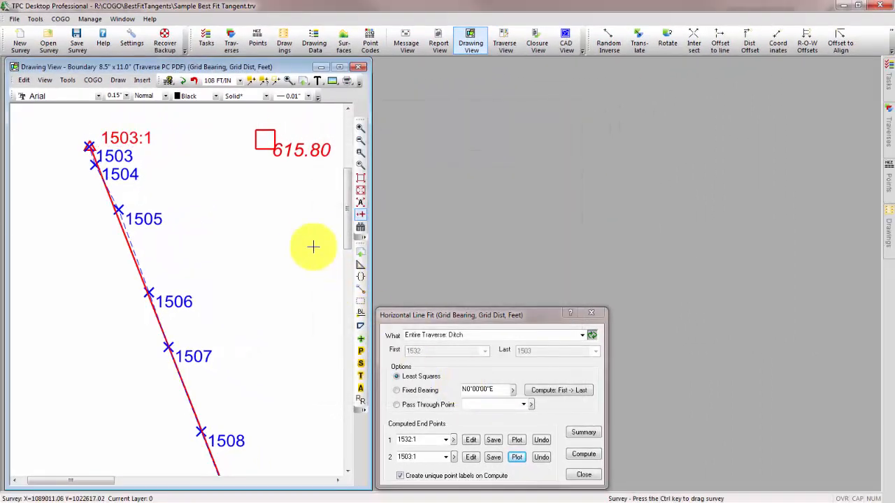
mouse_move(308, 237)
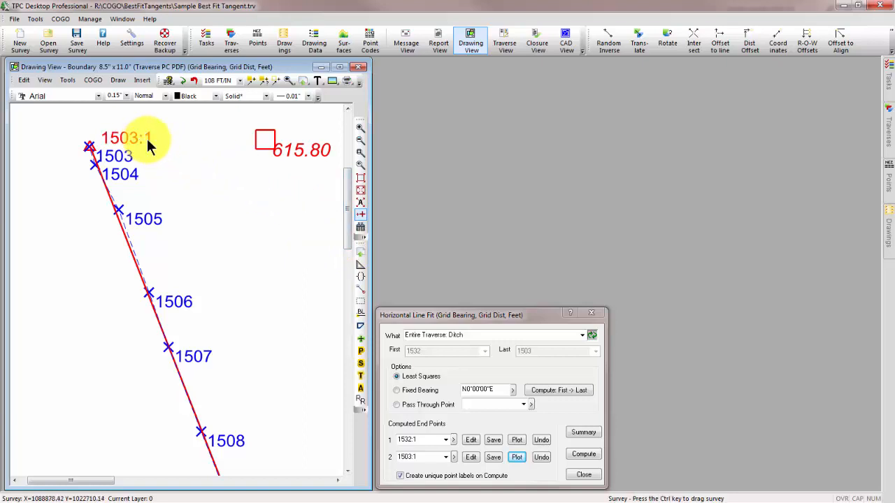
Step: Show Traverse Properties for the plotted 1503:1 line and move the traverse listing aside
right_click(146, 147)
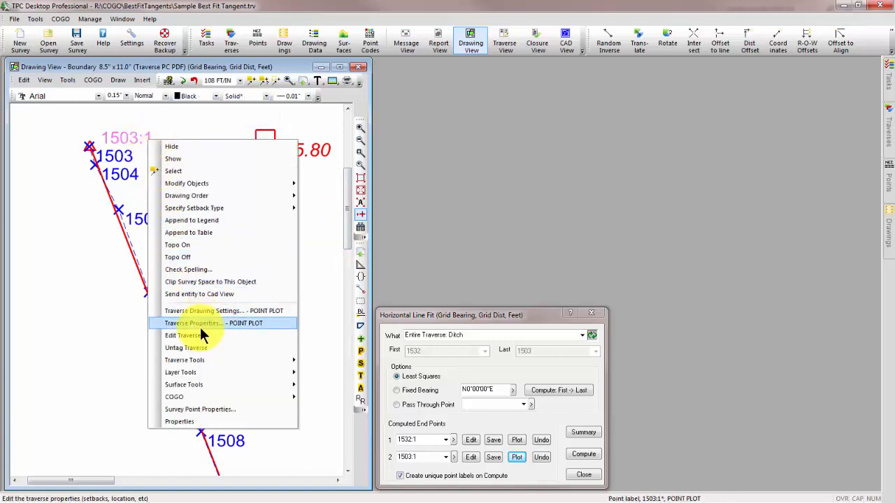
left_click(194, 323)
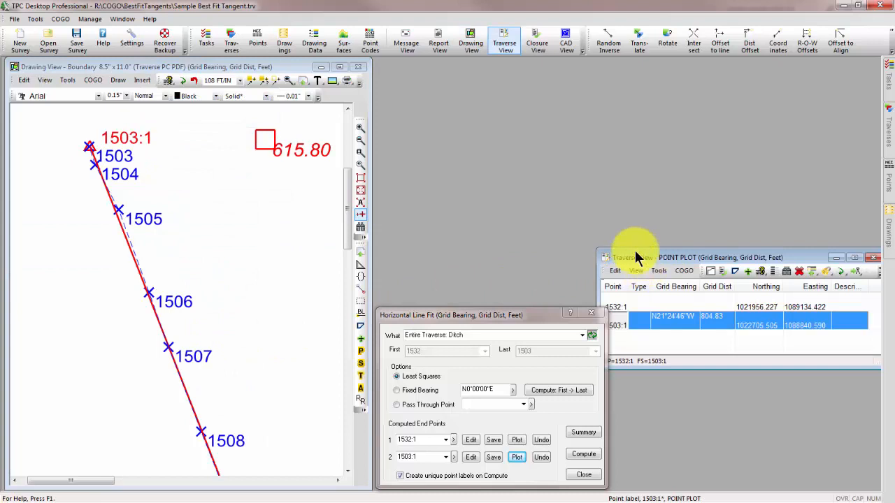
left_click_drag(650, 258, 498, 83)
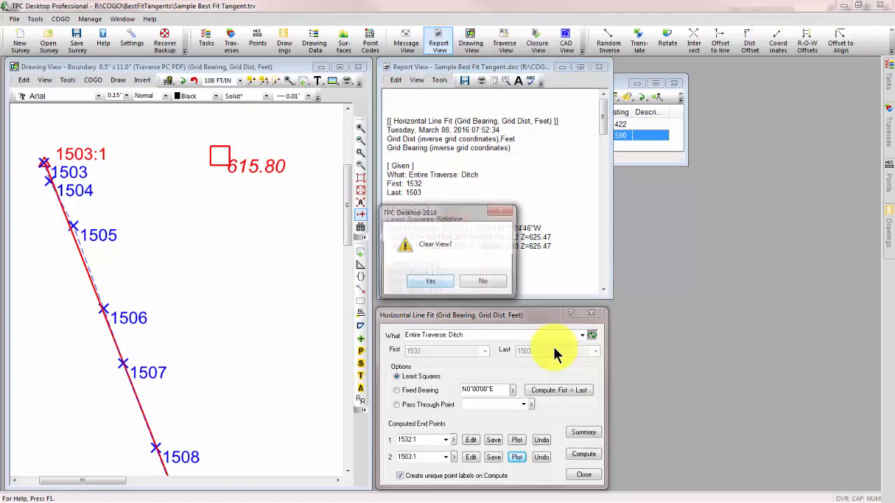
Step: Generate the least-squares offset summary and scroll the enlarged report to the 0.00 sum
left_click(430, 281)
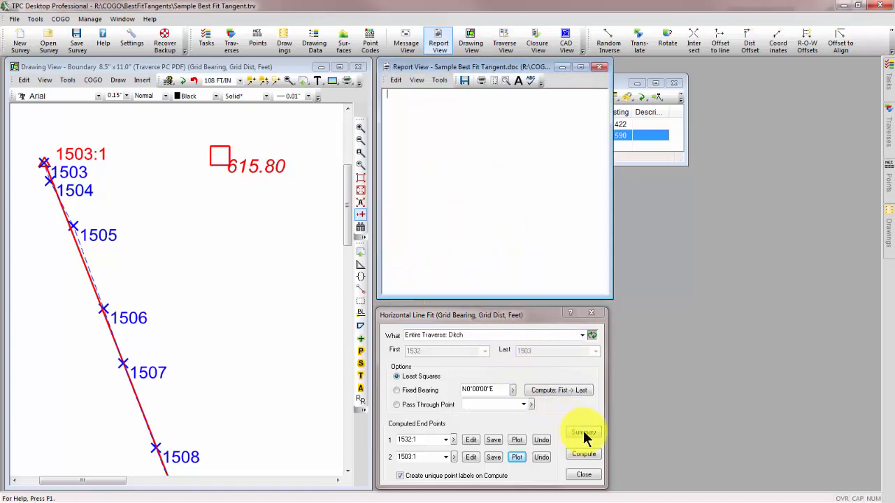
left_click(583, 431)
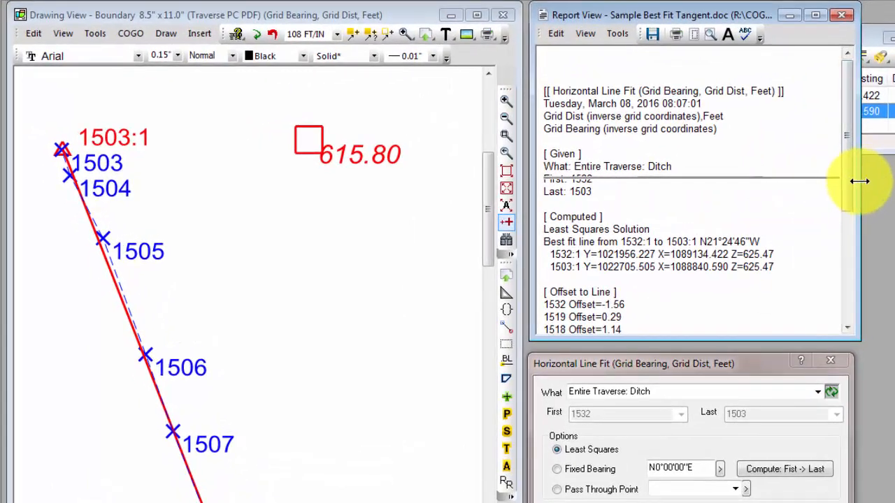
scroll("down", 3)
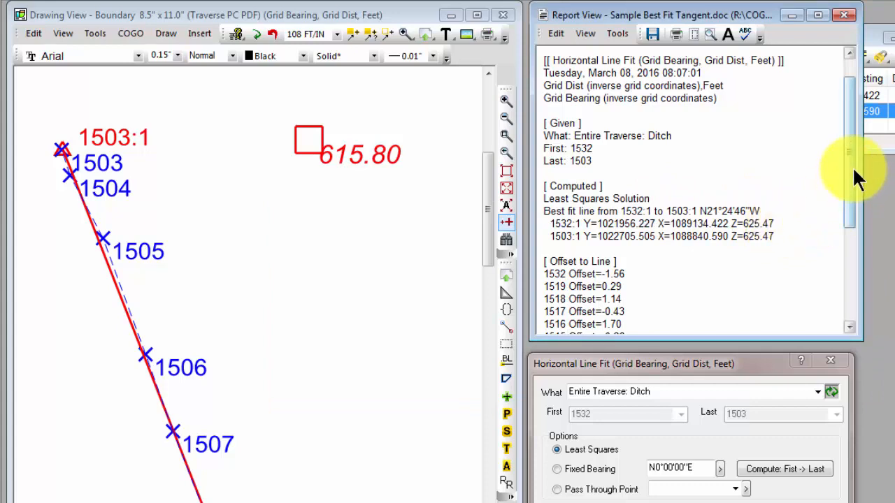
scroll("down", 3)
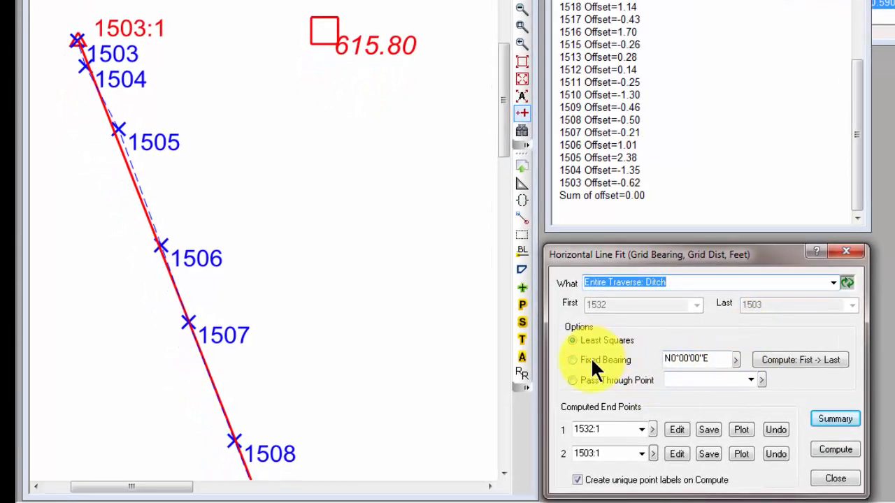
Step: Refit at fixed bearing N21°20'46"W first-to-last, replace end point 1532:1, and plot it
left_click(573, 359)
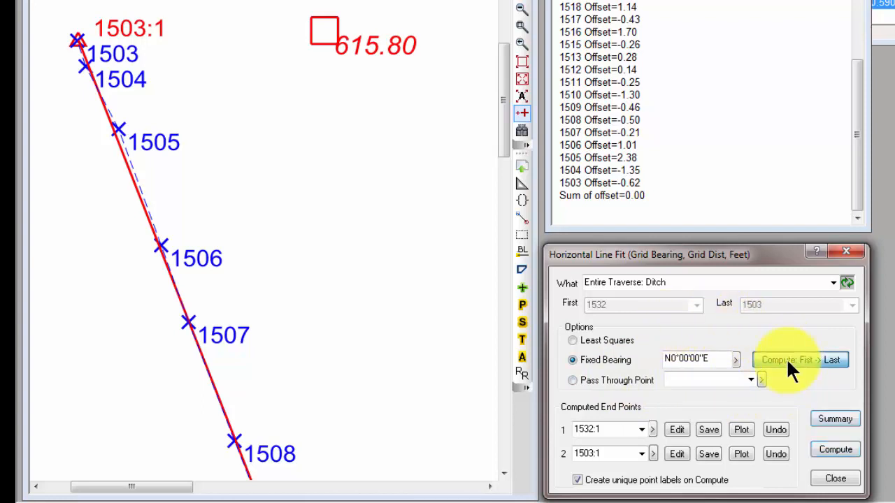
left_click(799, 360)
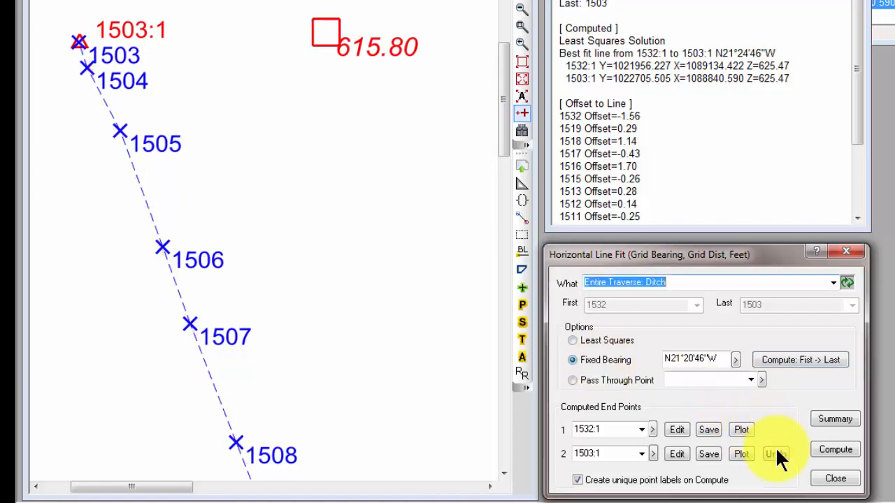
left_click(775, 453)
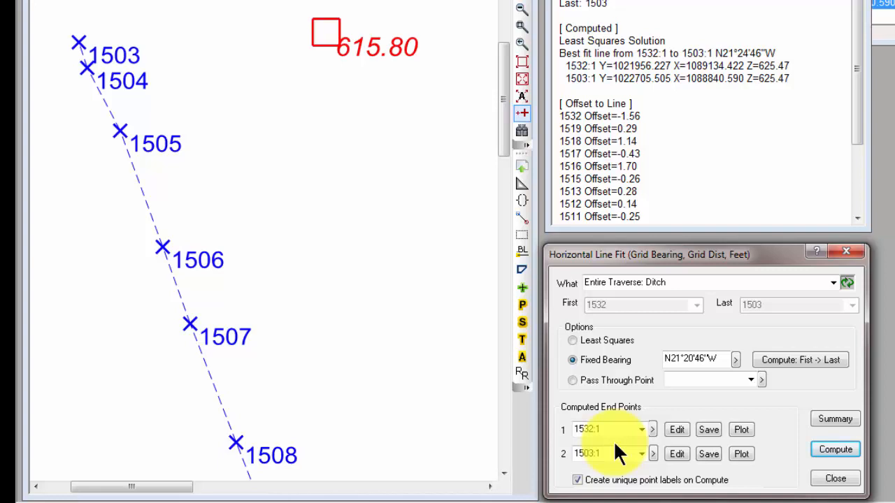
left_click(708, 430)
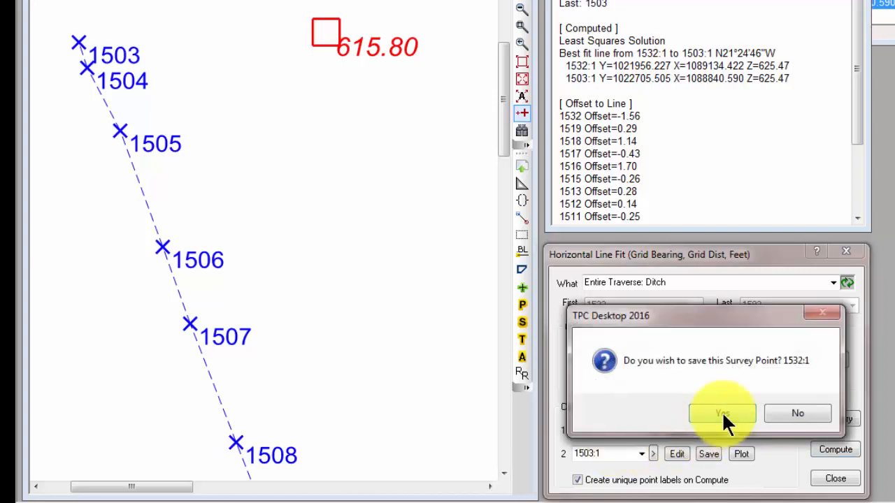
left_click(723, 413)
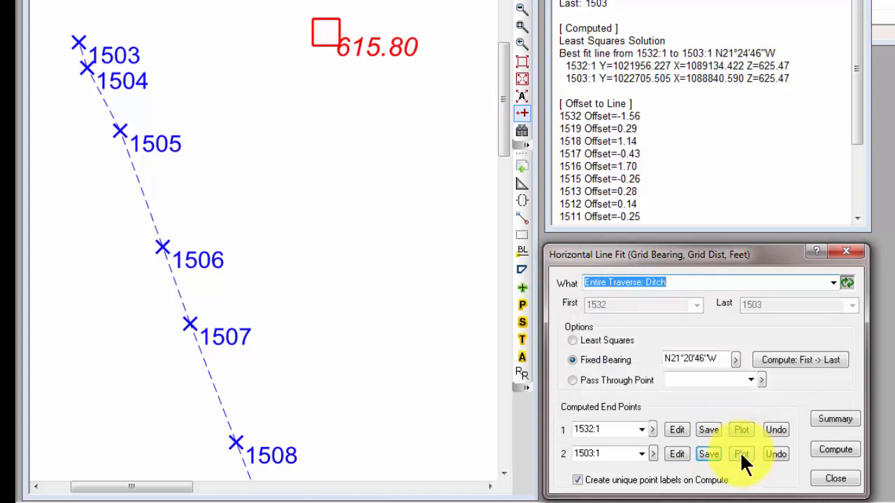
left_click(741, 454)
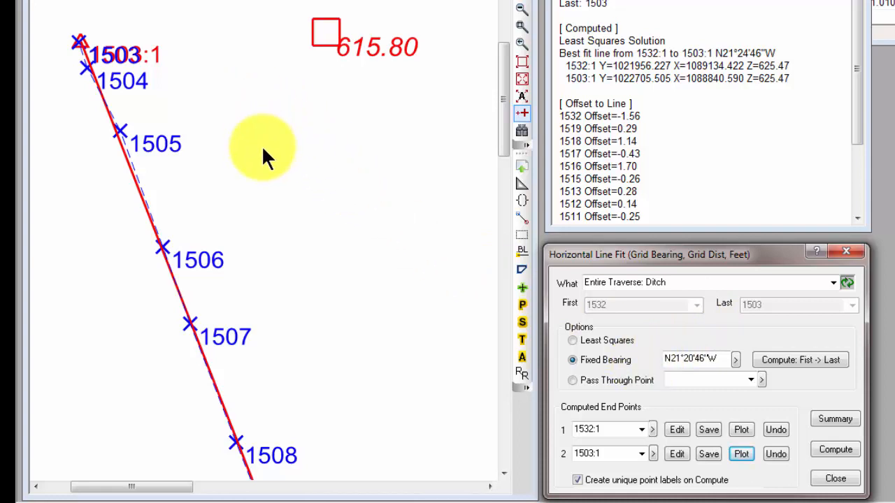
mouse_move(168, 210)
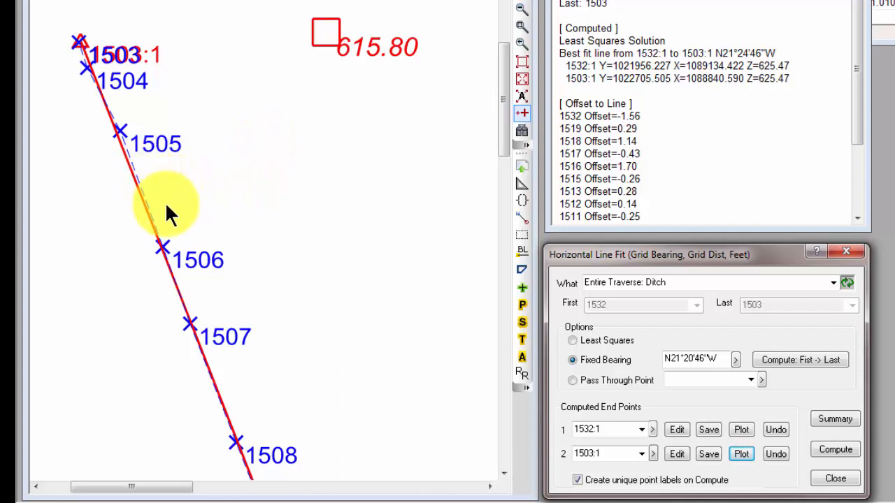
mouse_move(874, 273)
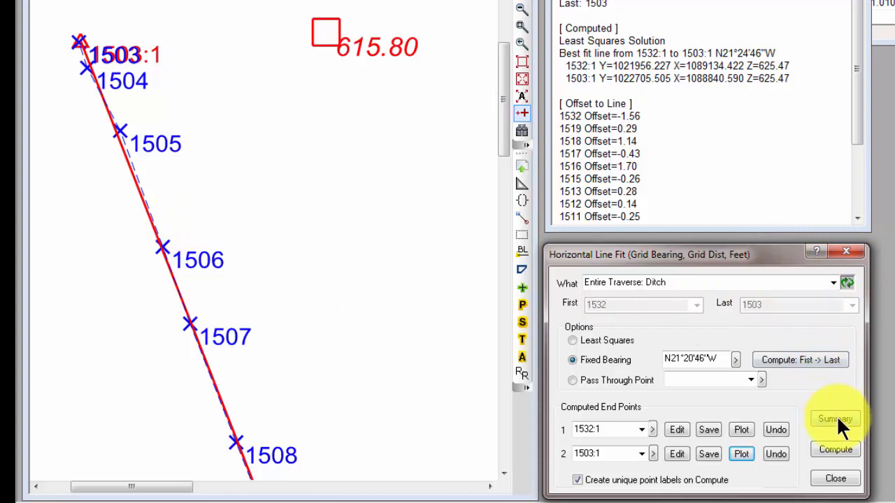
scroll("down", 3)
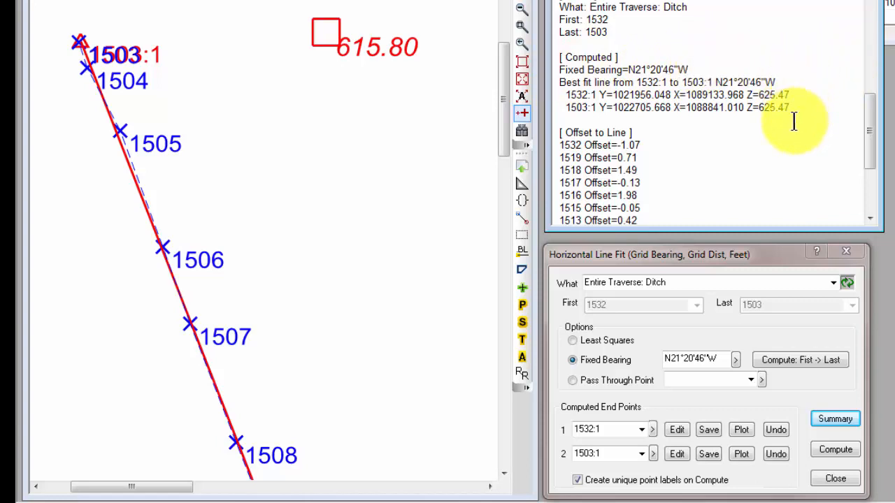
Step: Scroll the report through the fixed-bearing offsets, including 1503 at -1.07 and sum -0.00
scroll("down", 3)
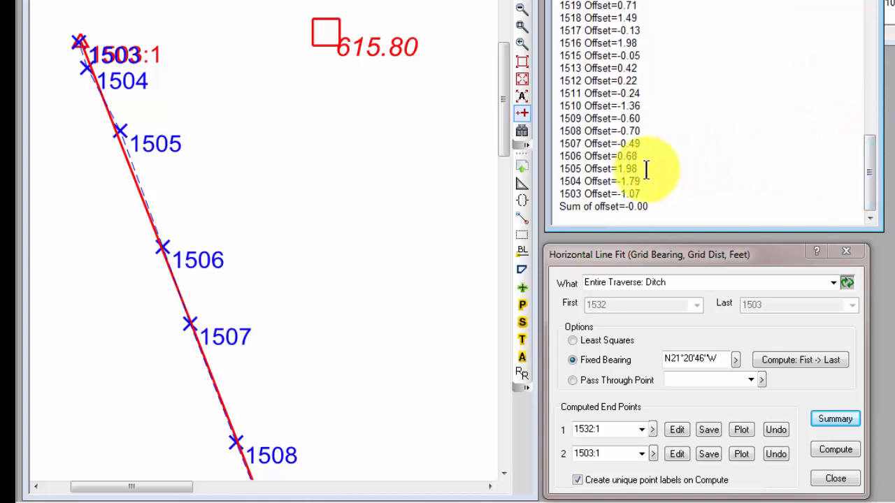
mouse_move(664, 179)
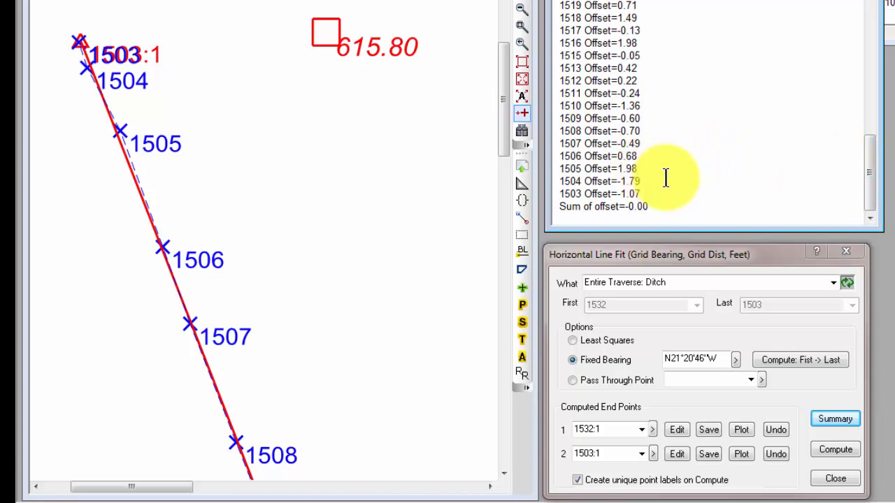
mouse_move(822, 178)
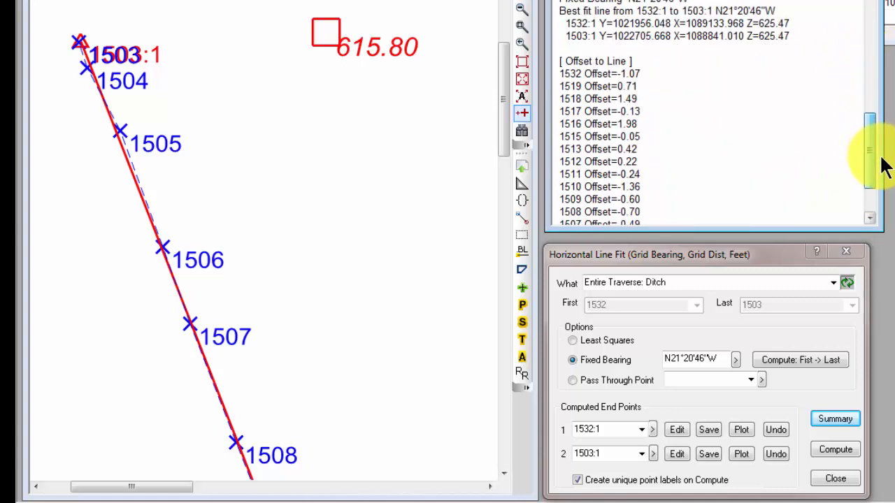
scroll("down", 3)
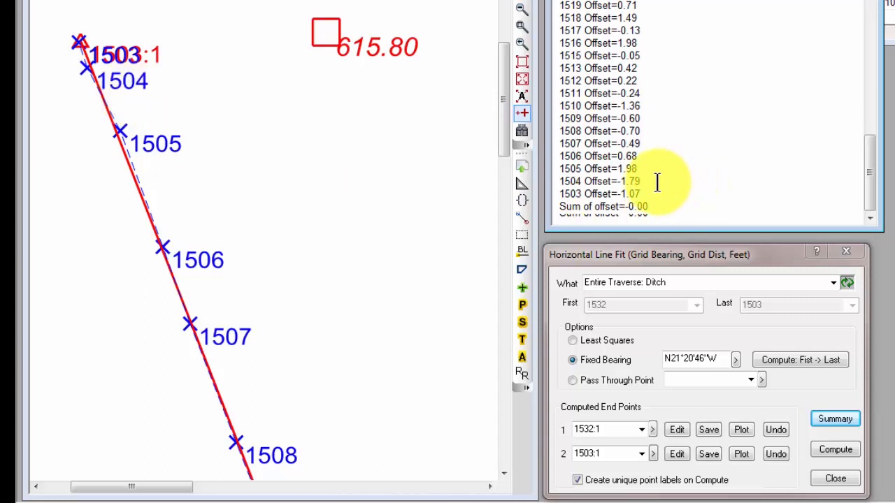
mouse_move(797, 176)
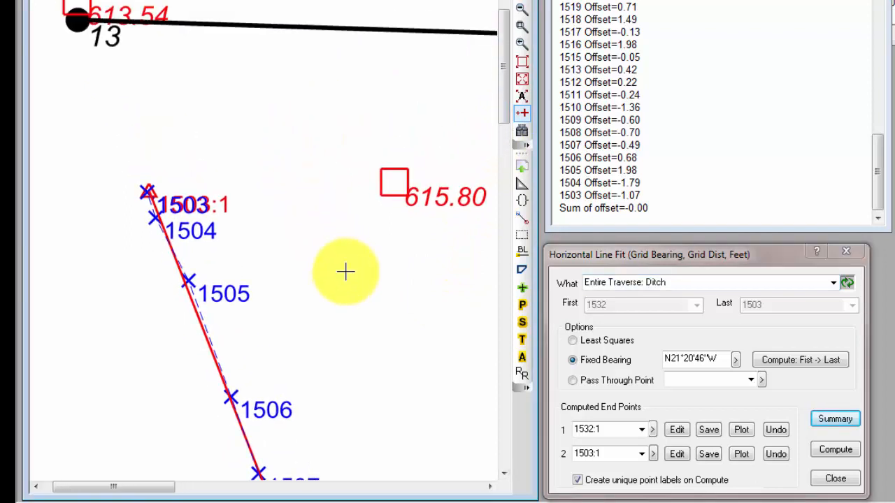
mouse_move(77, 42)
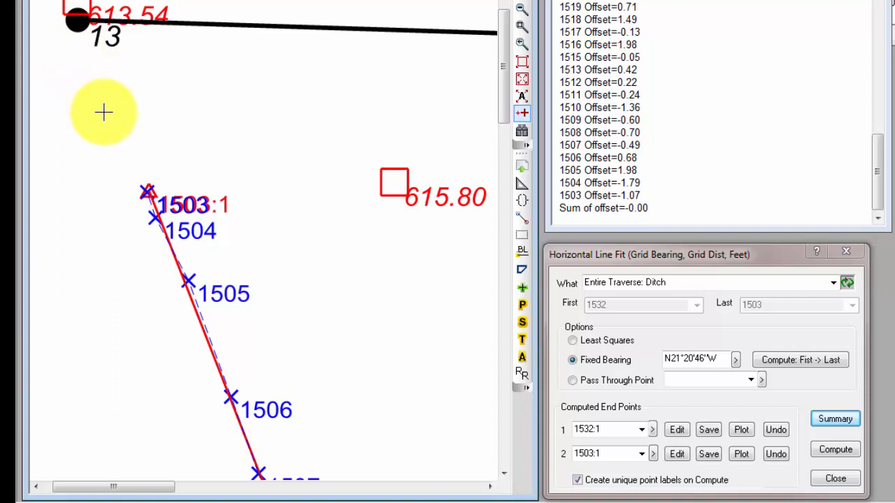
mouse_move(105, 56)
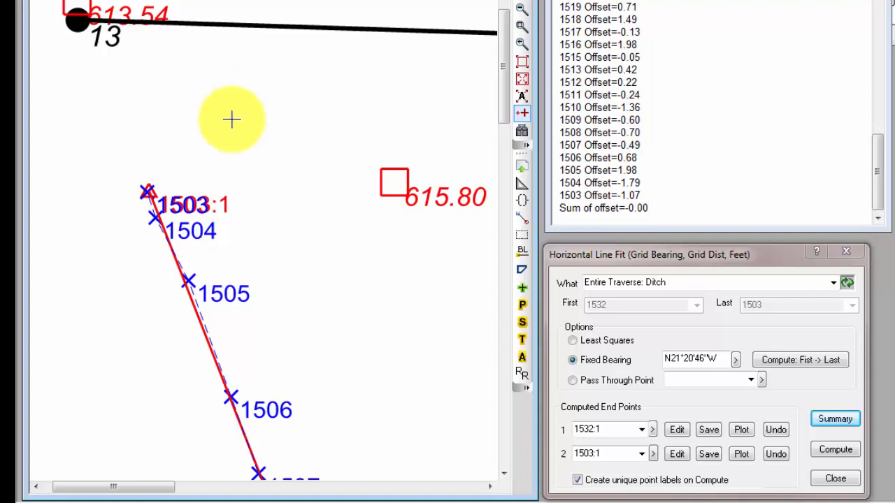
Step: Set the line fit to pass through point 13
left_click(706, 283)
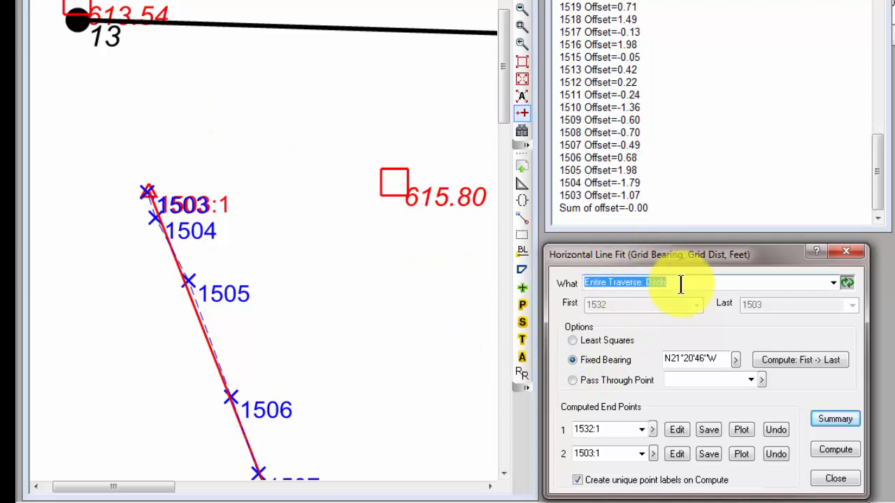
left_click(572, 380)
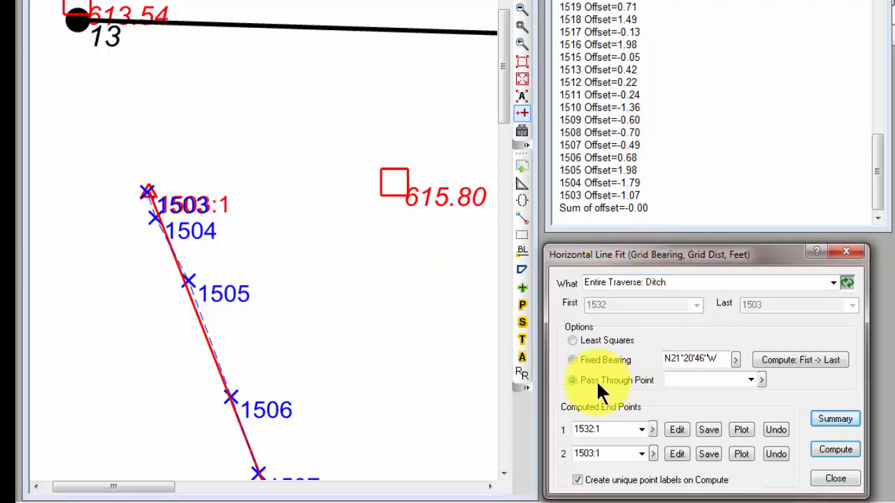
left_click(573, 380)
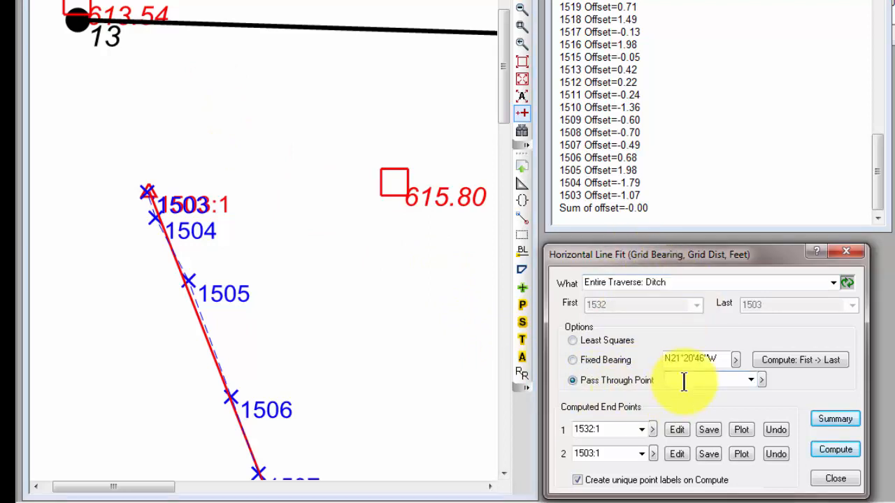
type("13")
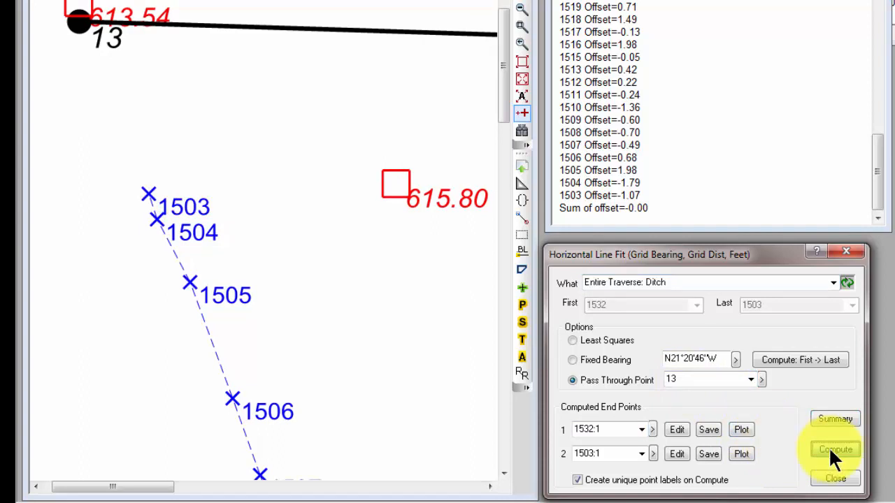
Step: Compute the point-13 fit, keep end point 1532:1, and plot the line
left_click(834, 449)
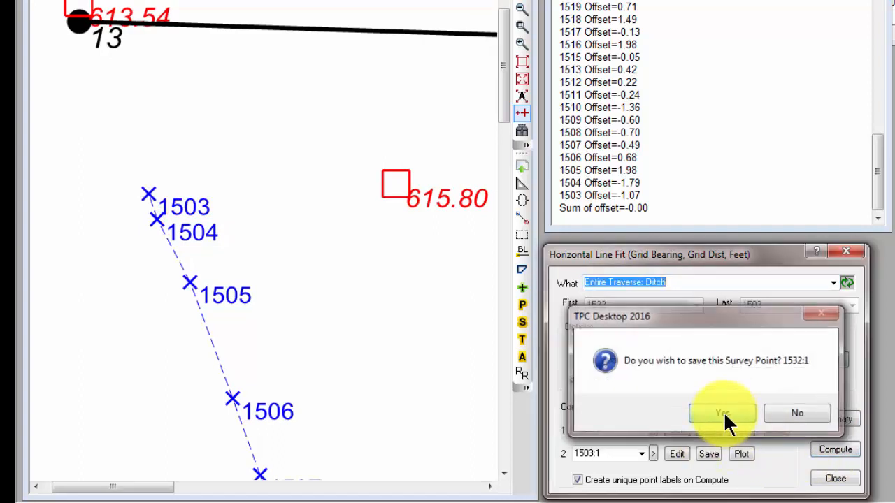
left_click(721, 413)
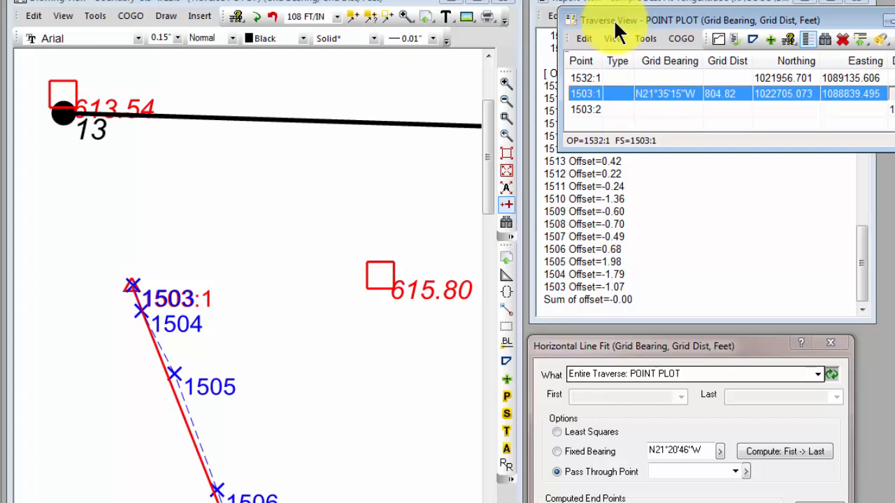
left_click(586, 109)
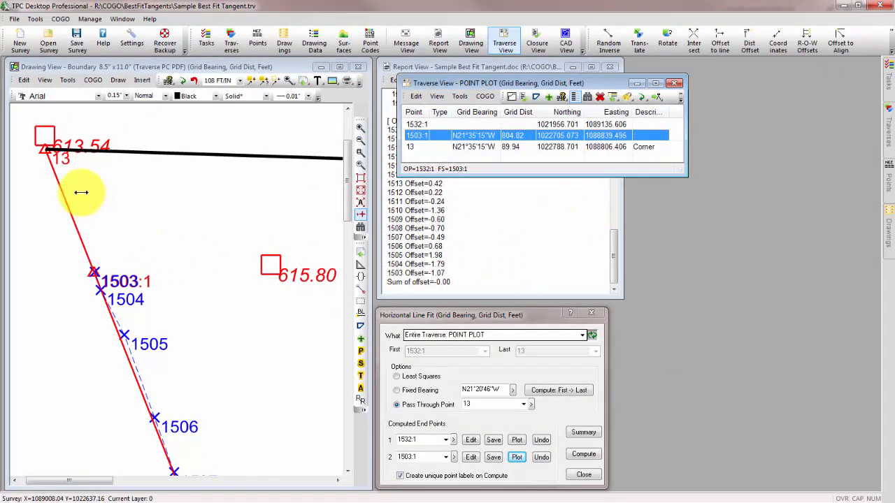
mouse_move(82, 222)
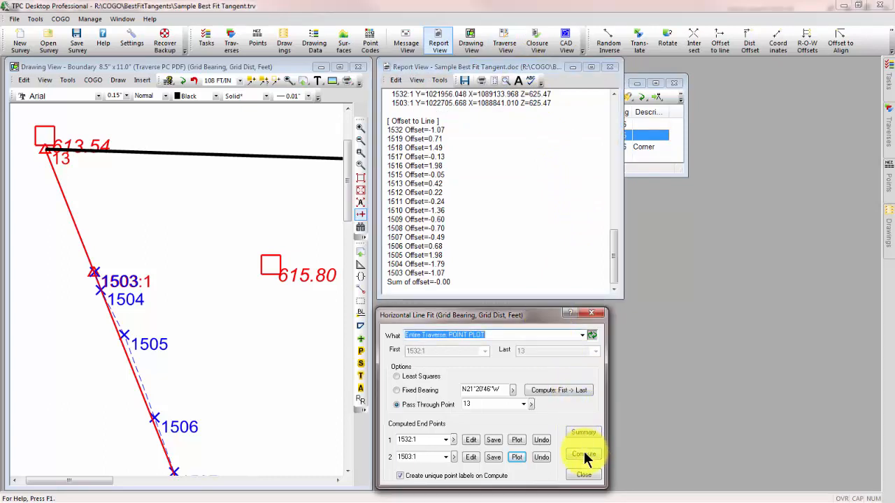
left_click(583, 454)
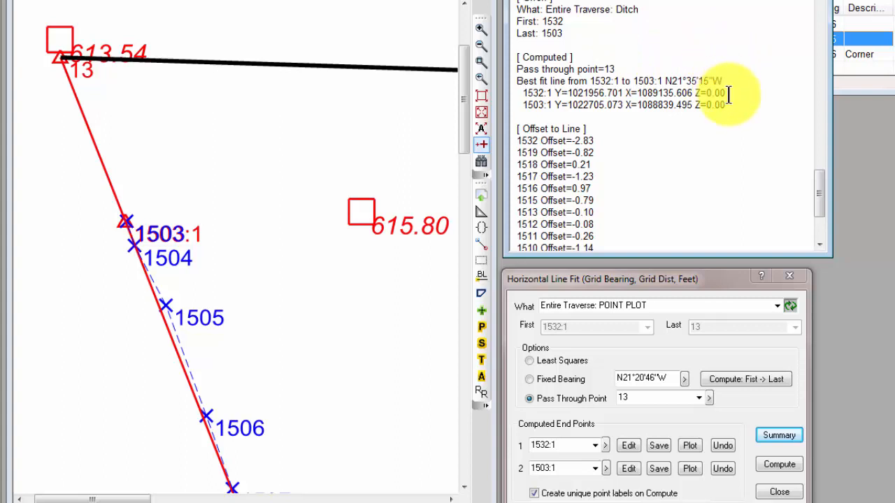
Step: Scroll the report to review offsets, with 1505 at 3.41 and 1503 at 0.56
scroll("down", 3)
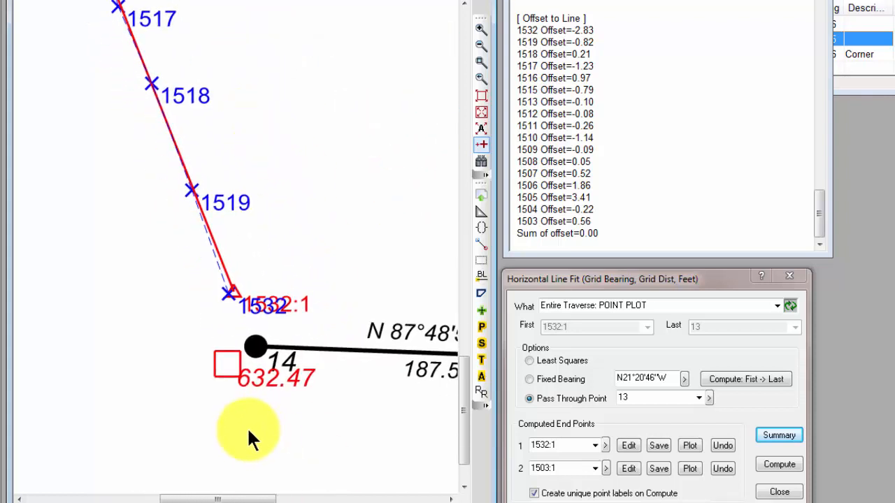
mouse_move(293, 419)
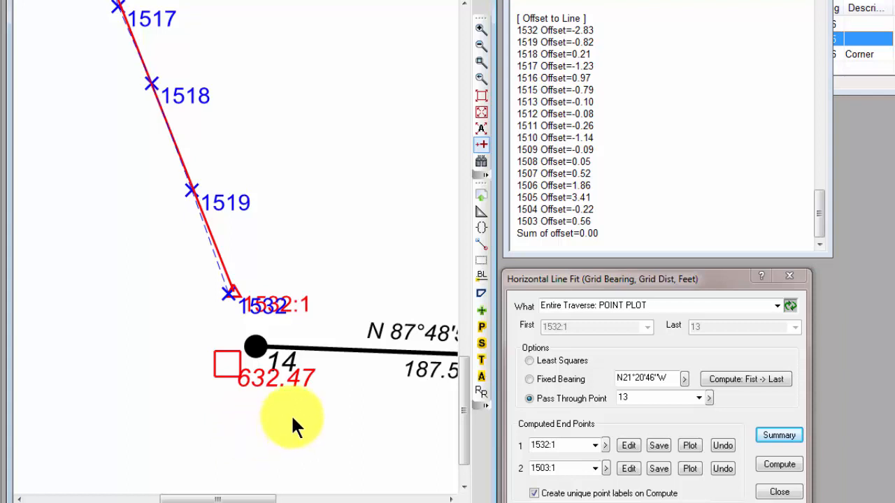
mouse_move(437, 482)
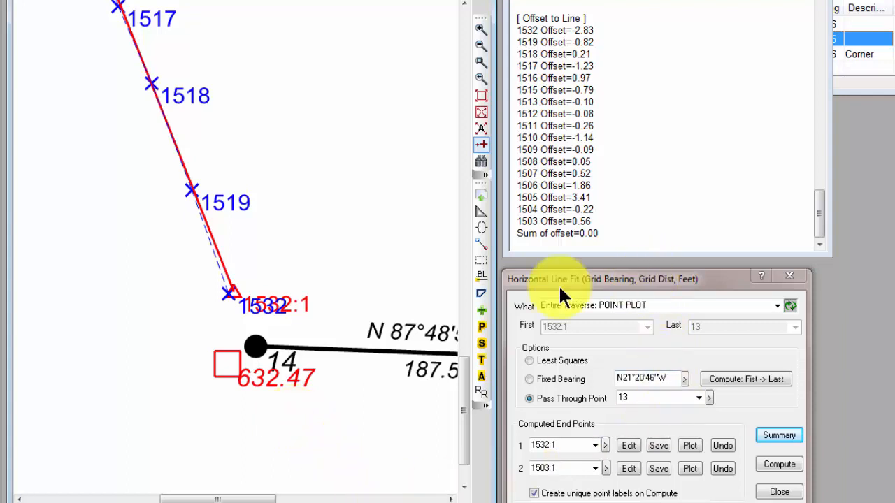
mouse_move(244, 217)
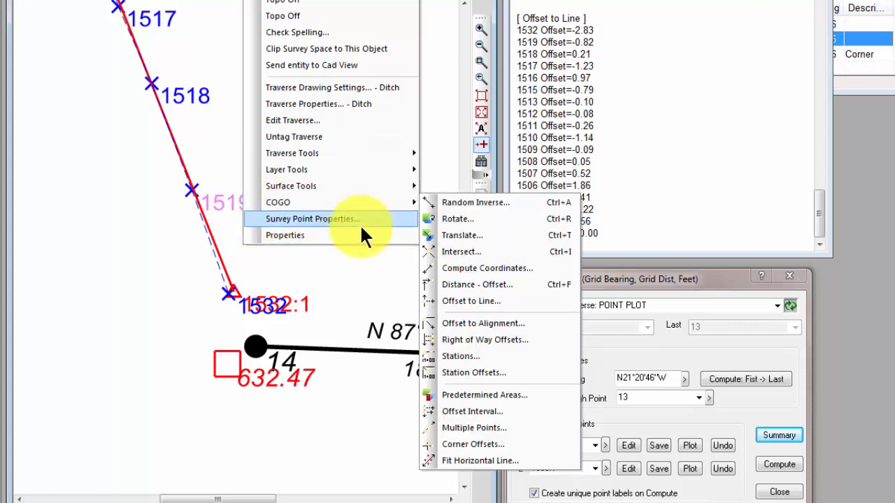
Step: Fit the ditch line through point 14, save end points 1532:1 and 1503:1, and plot it
left_click(479, 460)
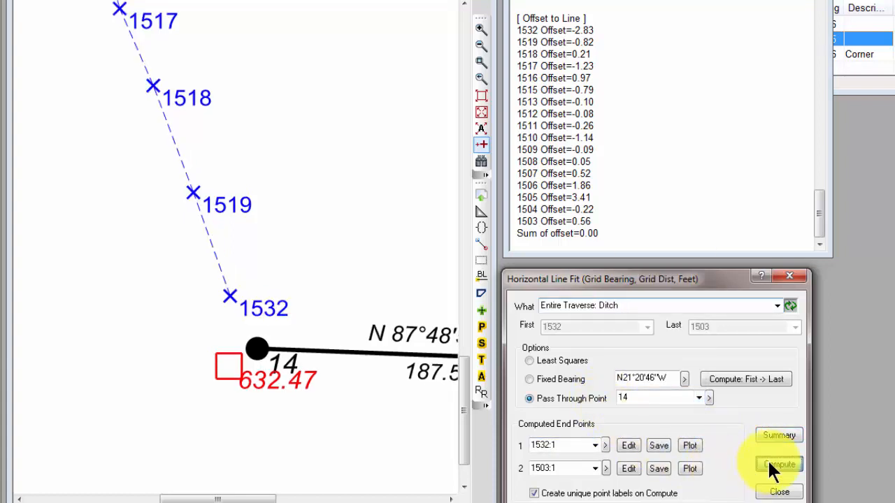
left_click(778, 464)
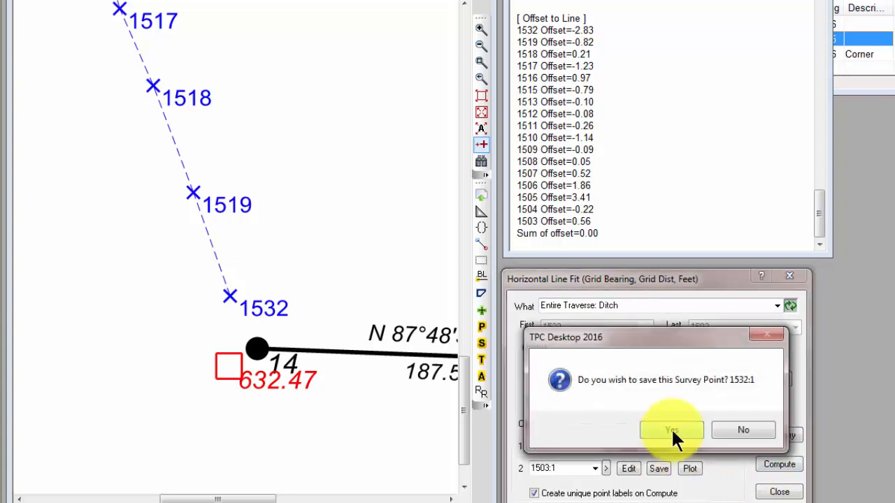
left_click(671, 429)
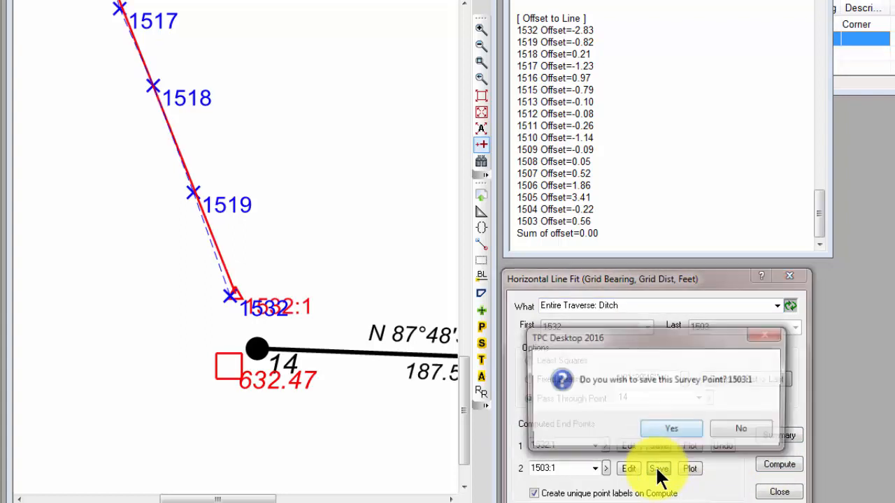
left_click(671, 428)
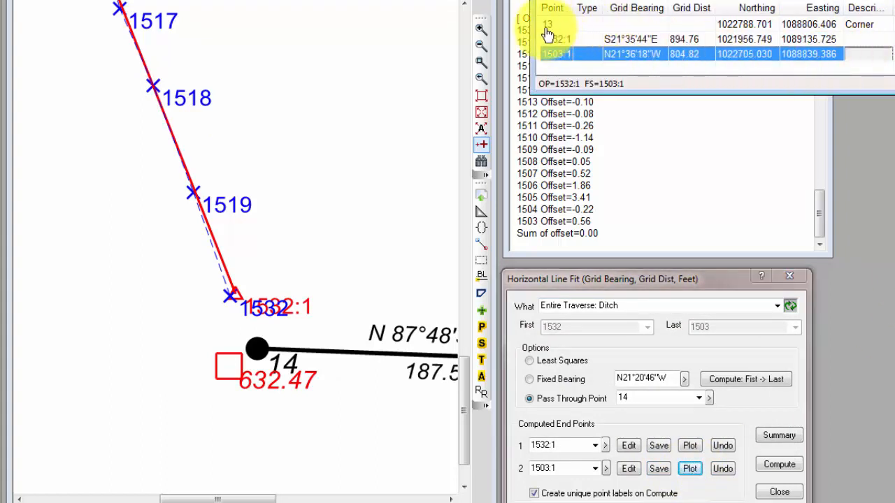
left_click(547, 24)
type("14")
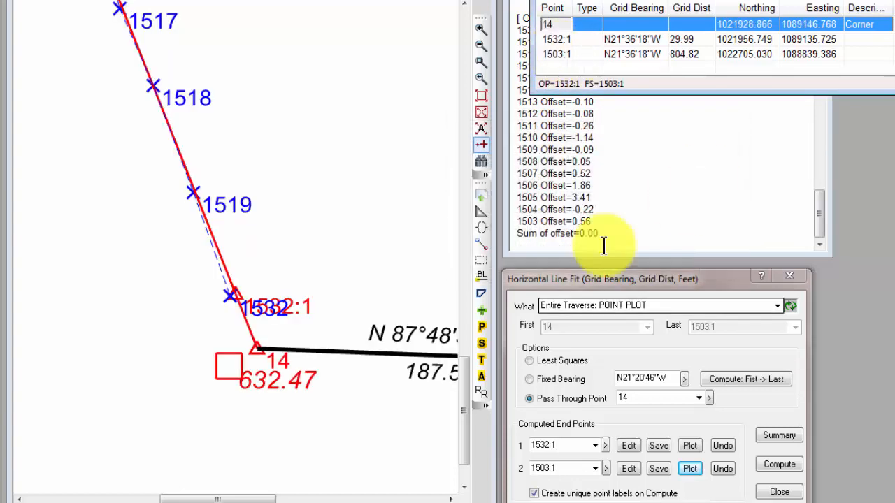
mouse_move(290, 462)
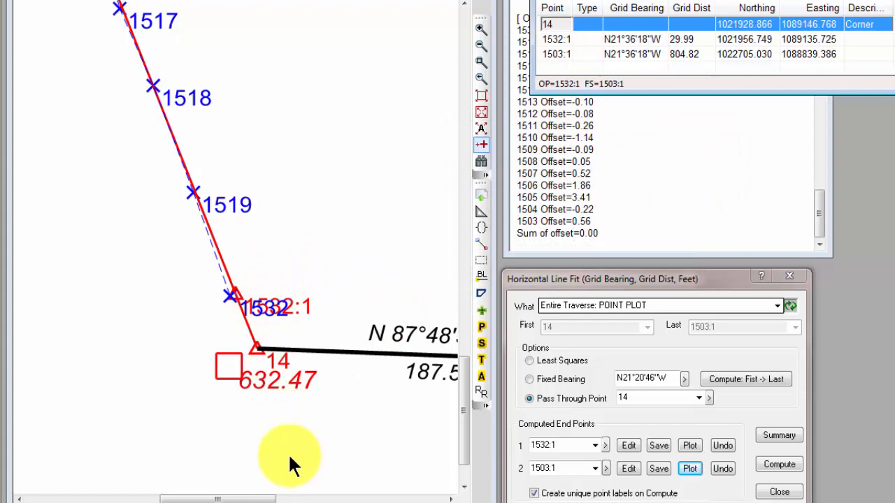
mouse_move(279, 430)
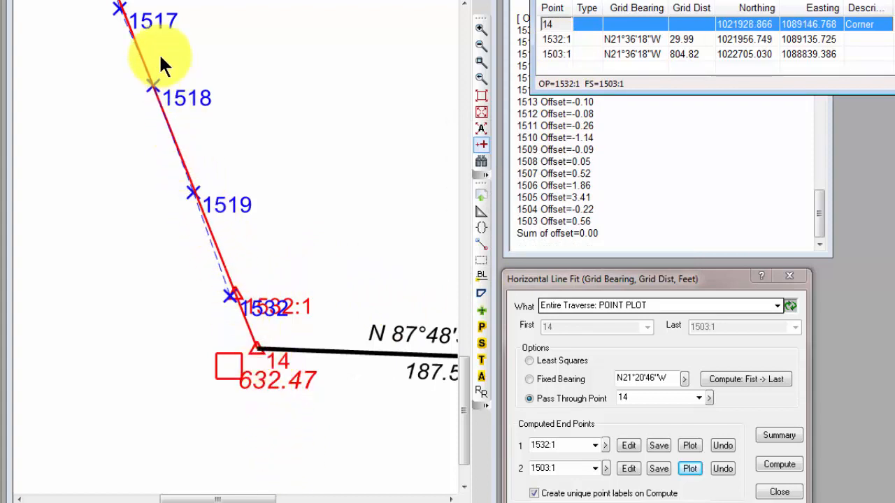
mouse_move(297, 91)
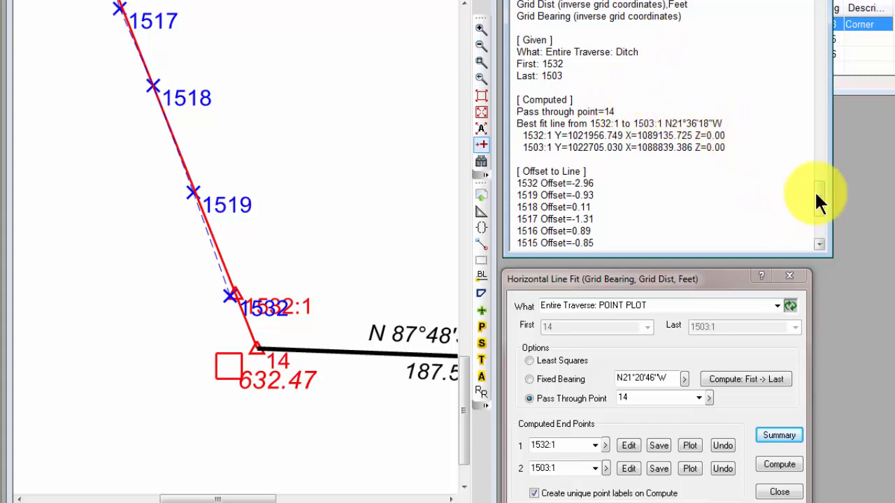
Step: Scroll the report to compare point-14 offsets (1532 at -2.96, 1519 at -0.93) with earlier fits
scroll("down", 3)
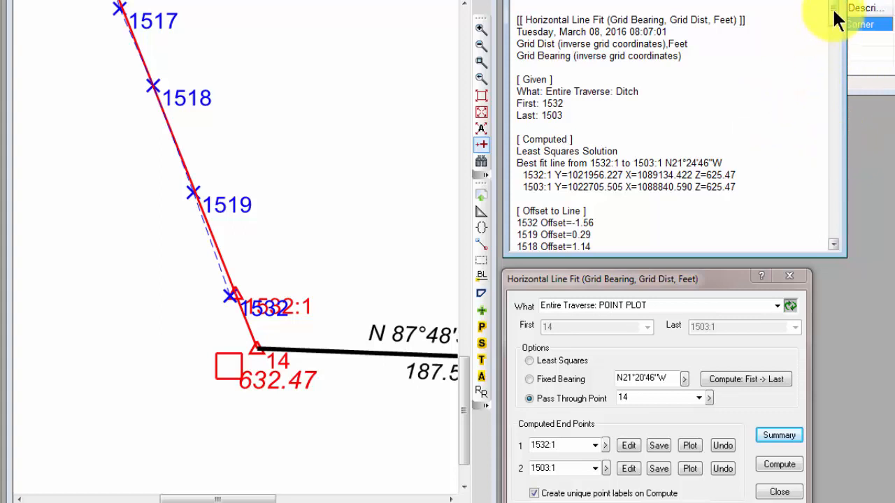
scroll("down", 3)
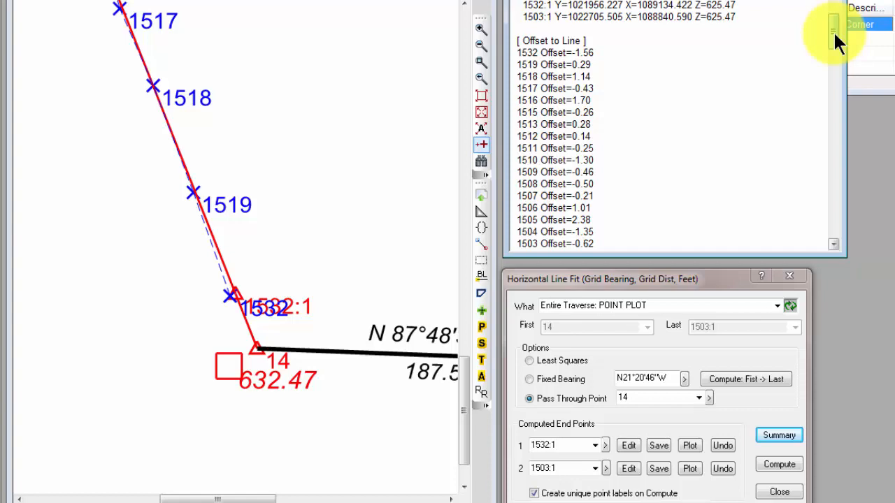
scroll("down", 3)
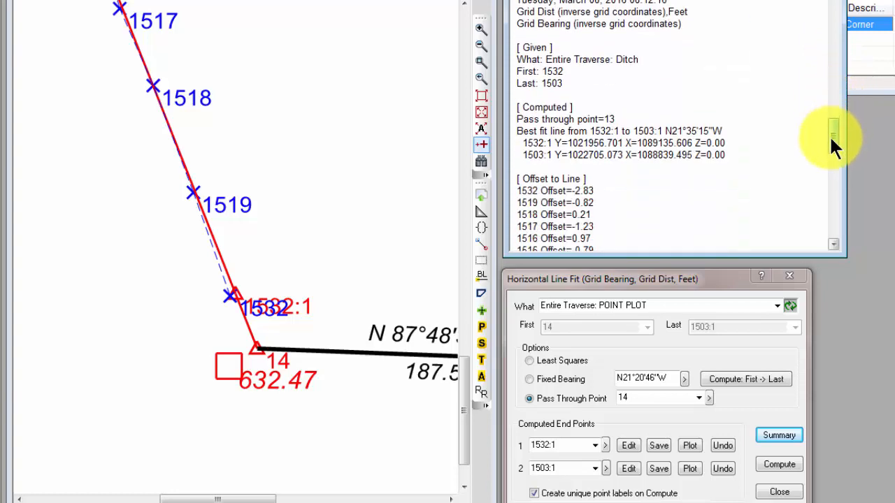
scroll("down", 3)
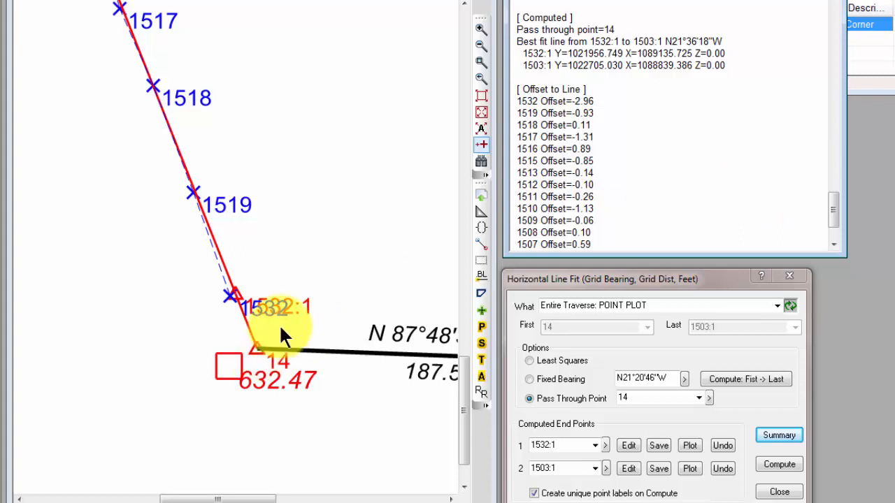
mouse_move(217, 88)
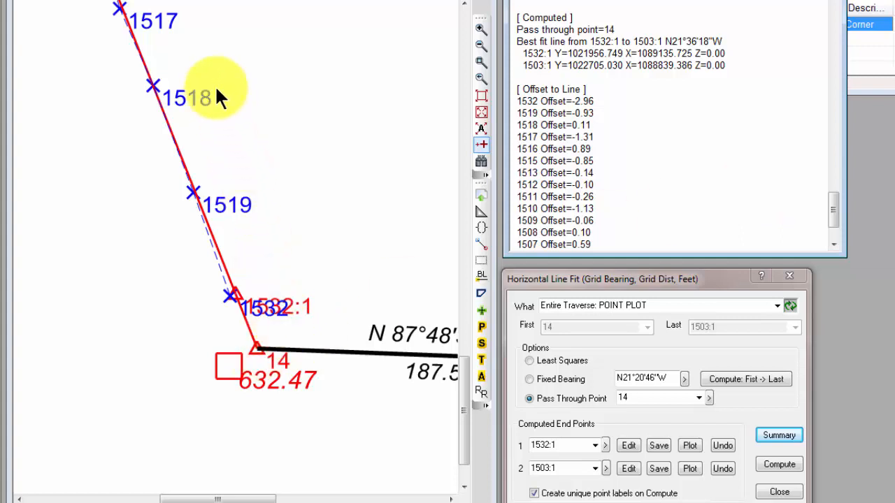
mouse_move(220, 63)
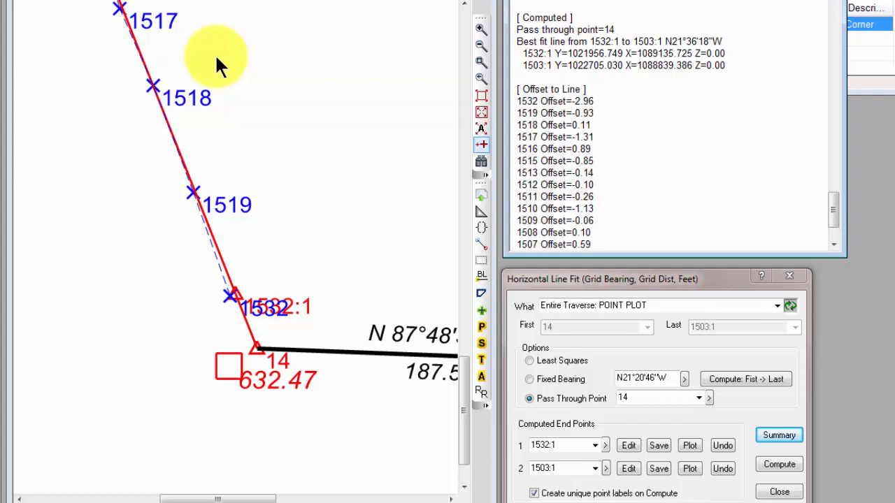
mouse_move(322, 168)
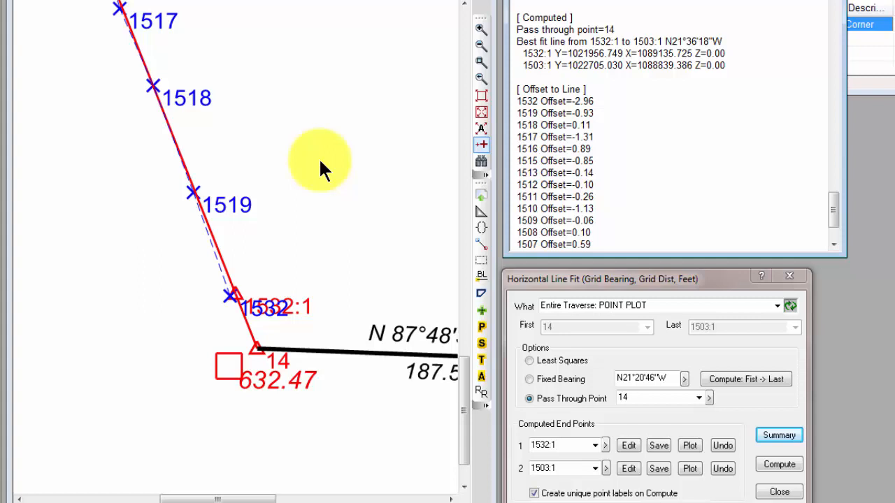
mouse_move(643, 205)
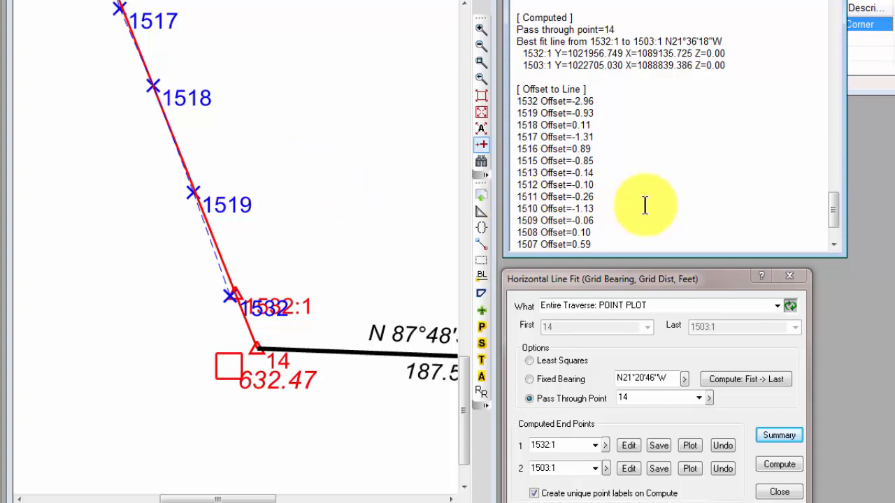